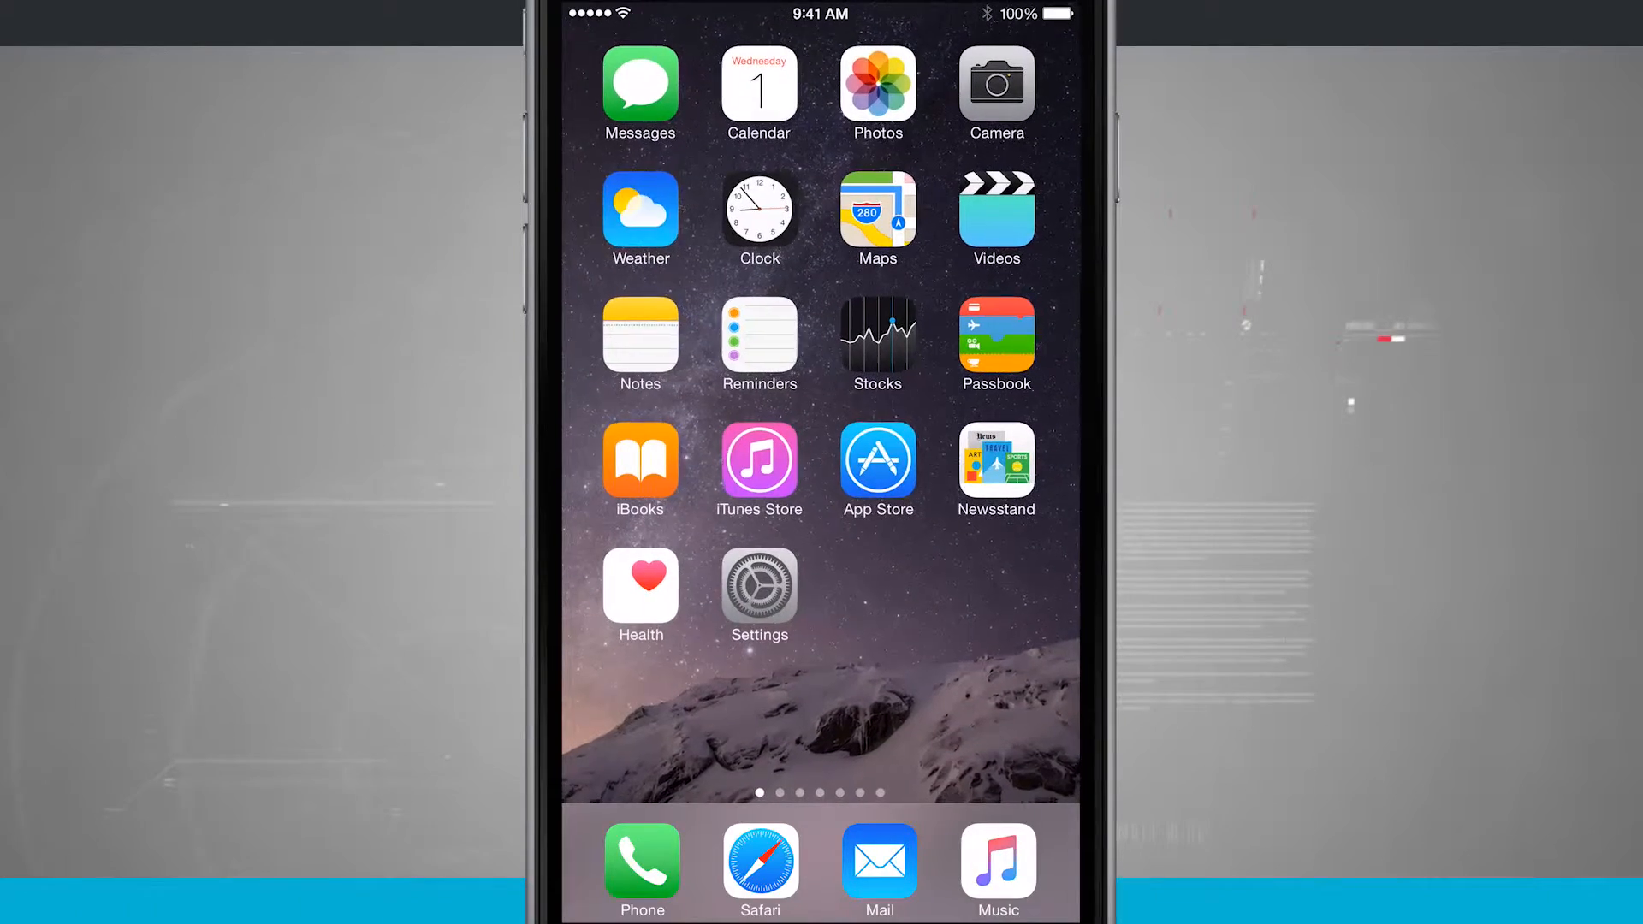
Launch Music from the dock and show the Connect feed with Mike Shinoda's Linkin Park post.
click(995, 867)
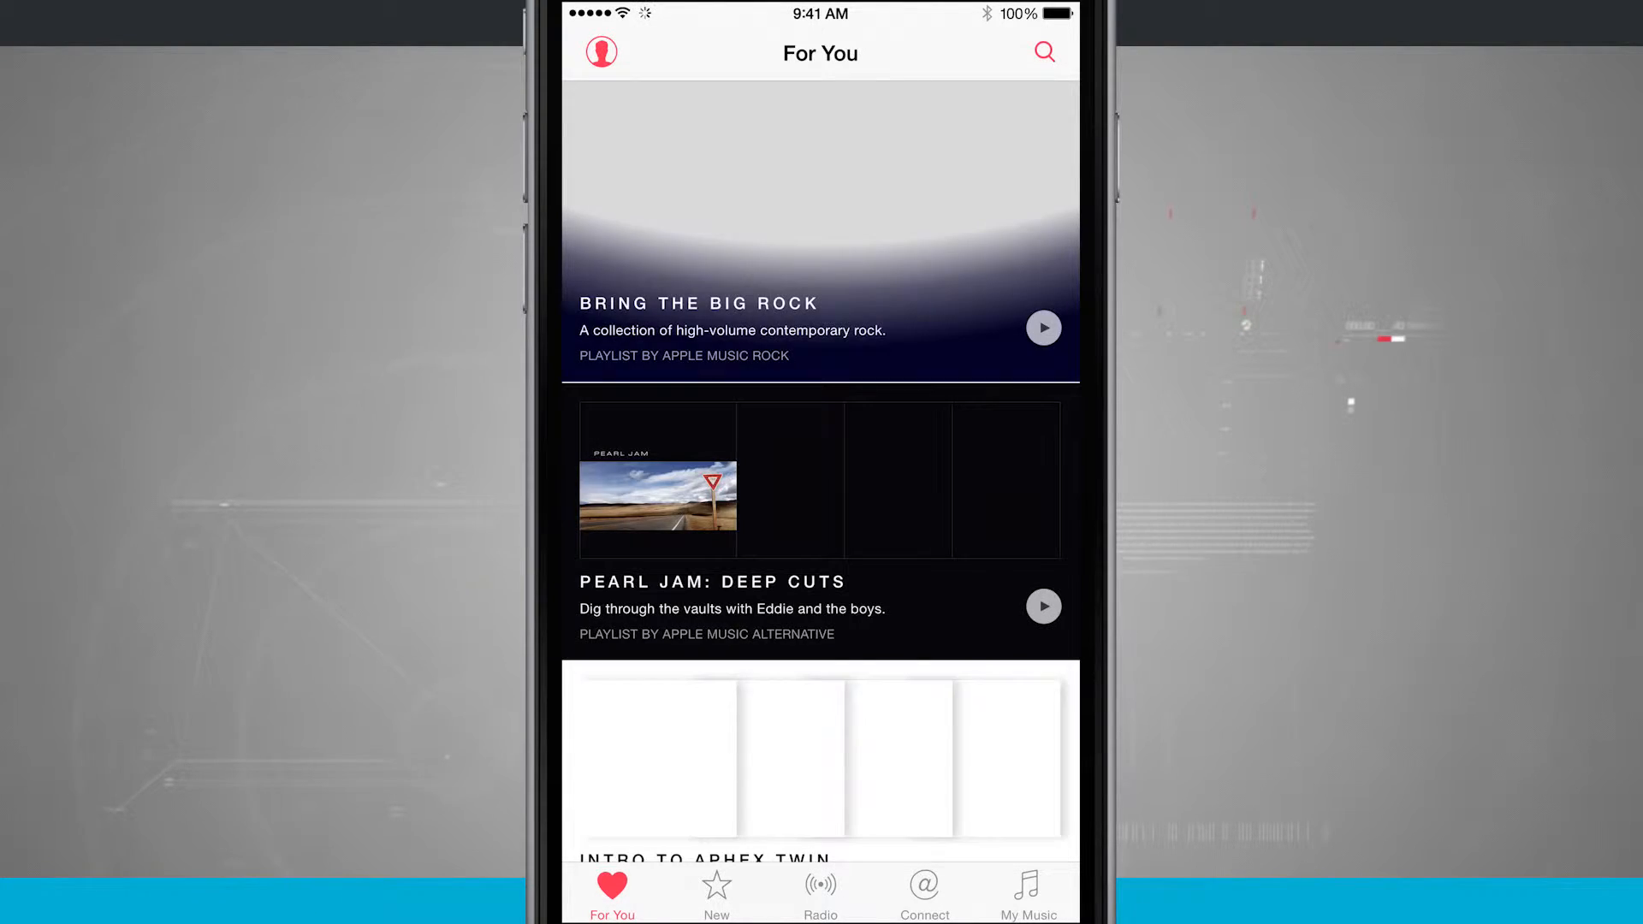
click(922, 892)
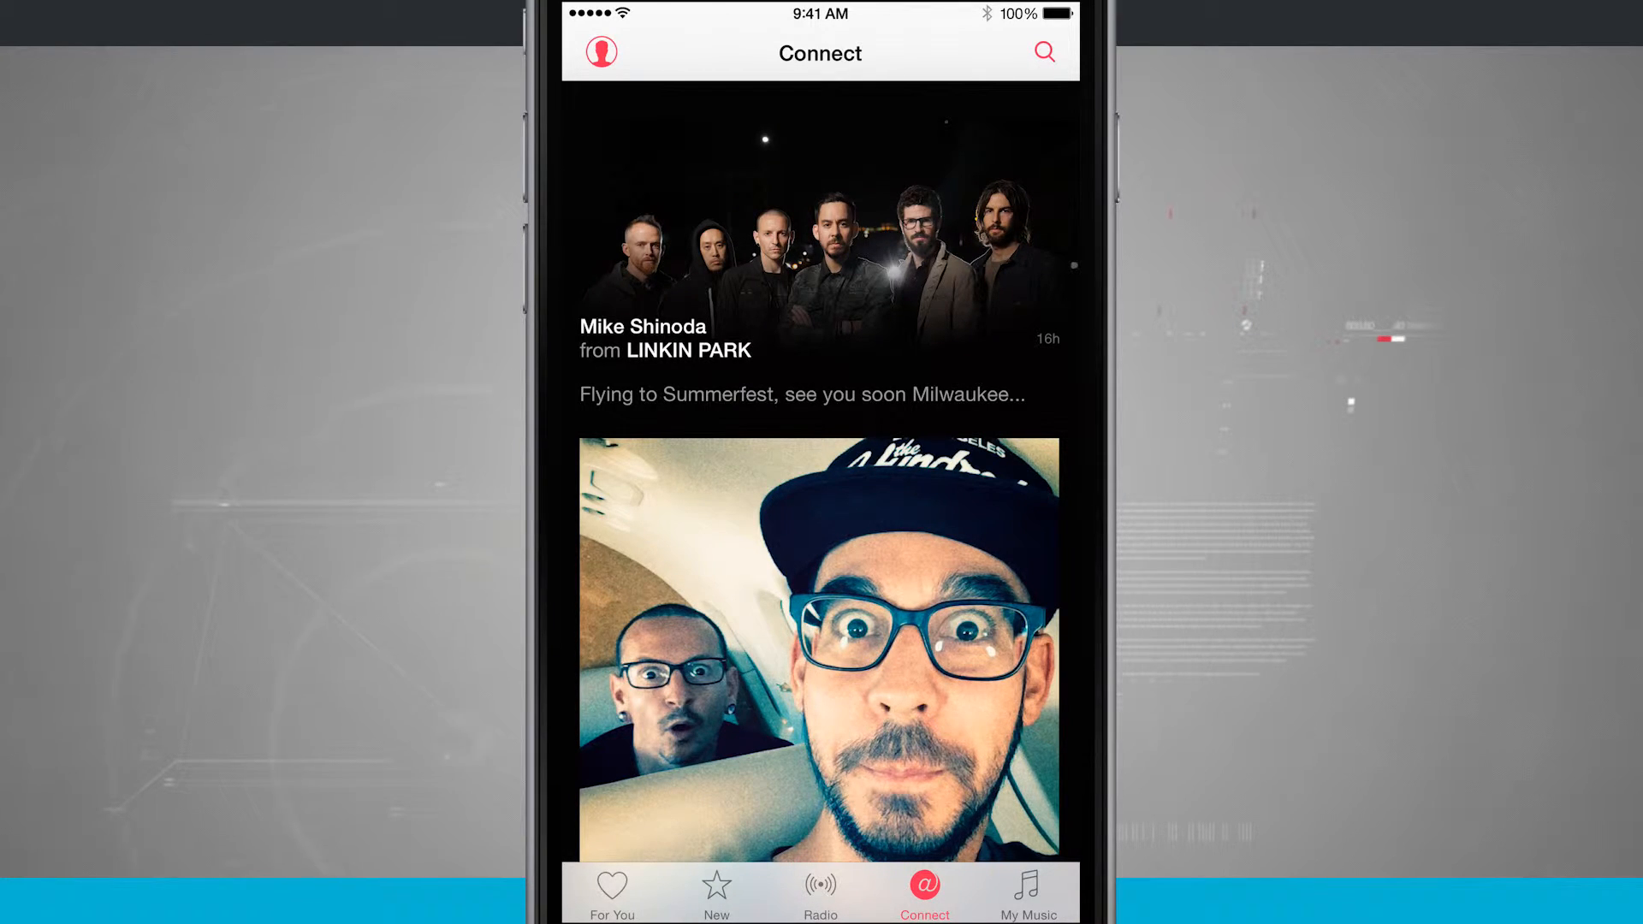
Leave Music for Settings > General and scroll down to the Restrictions entry.
key(home)
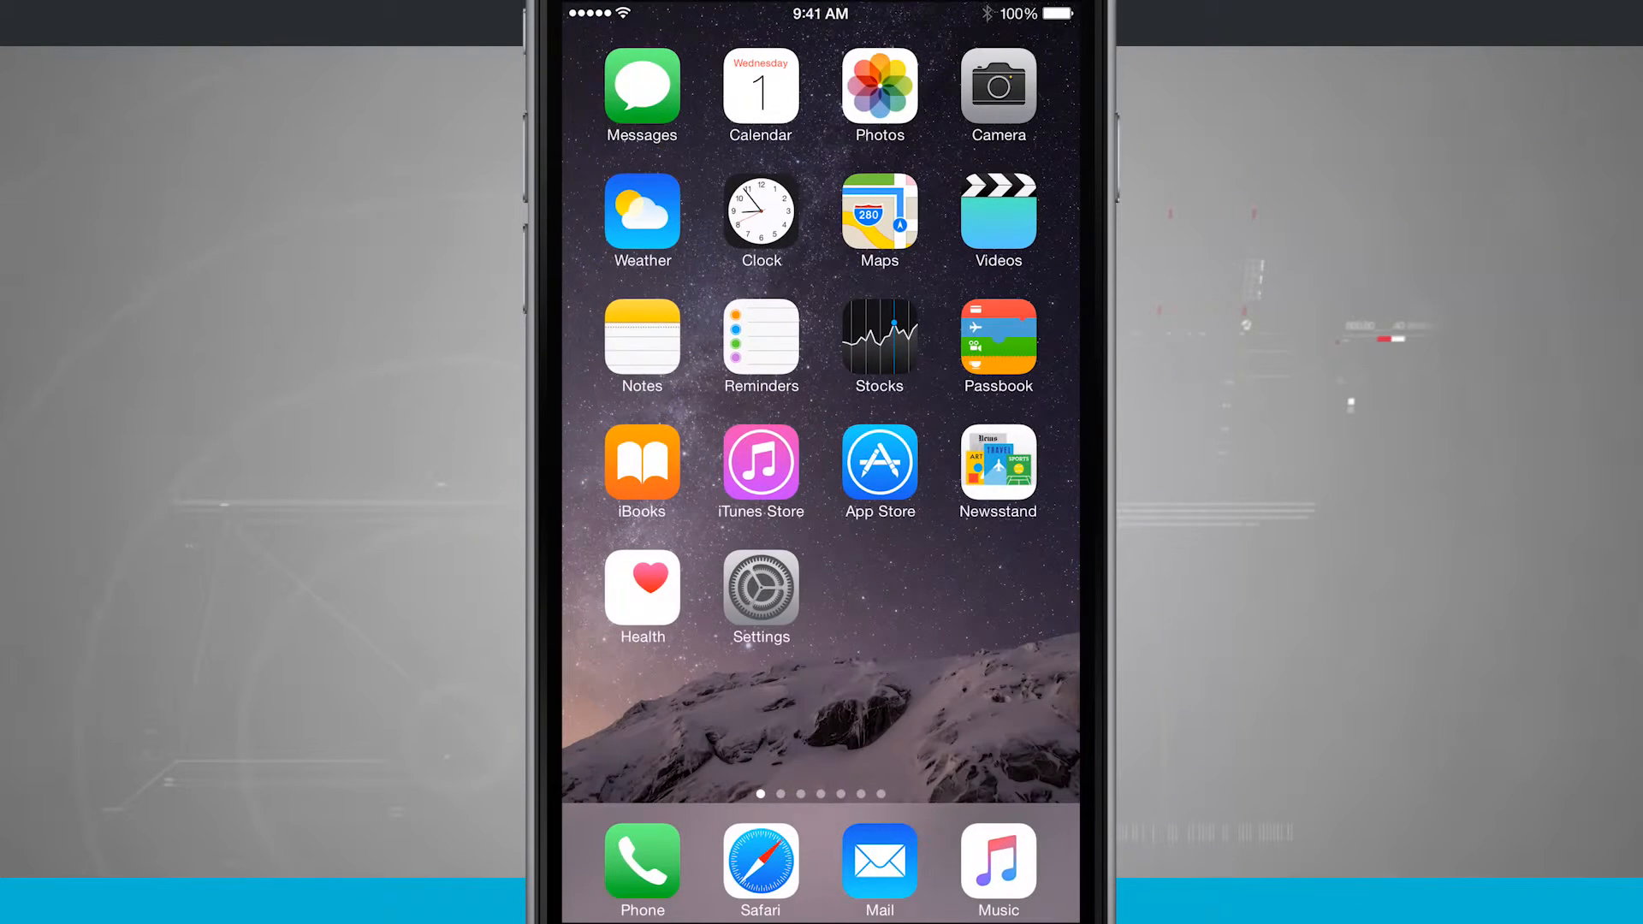
click(760, 599)
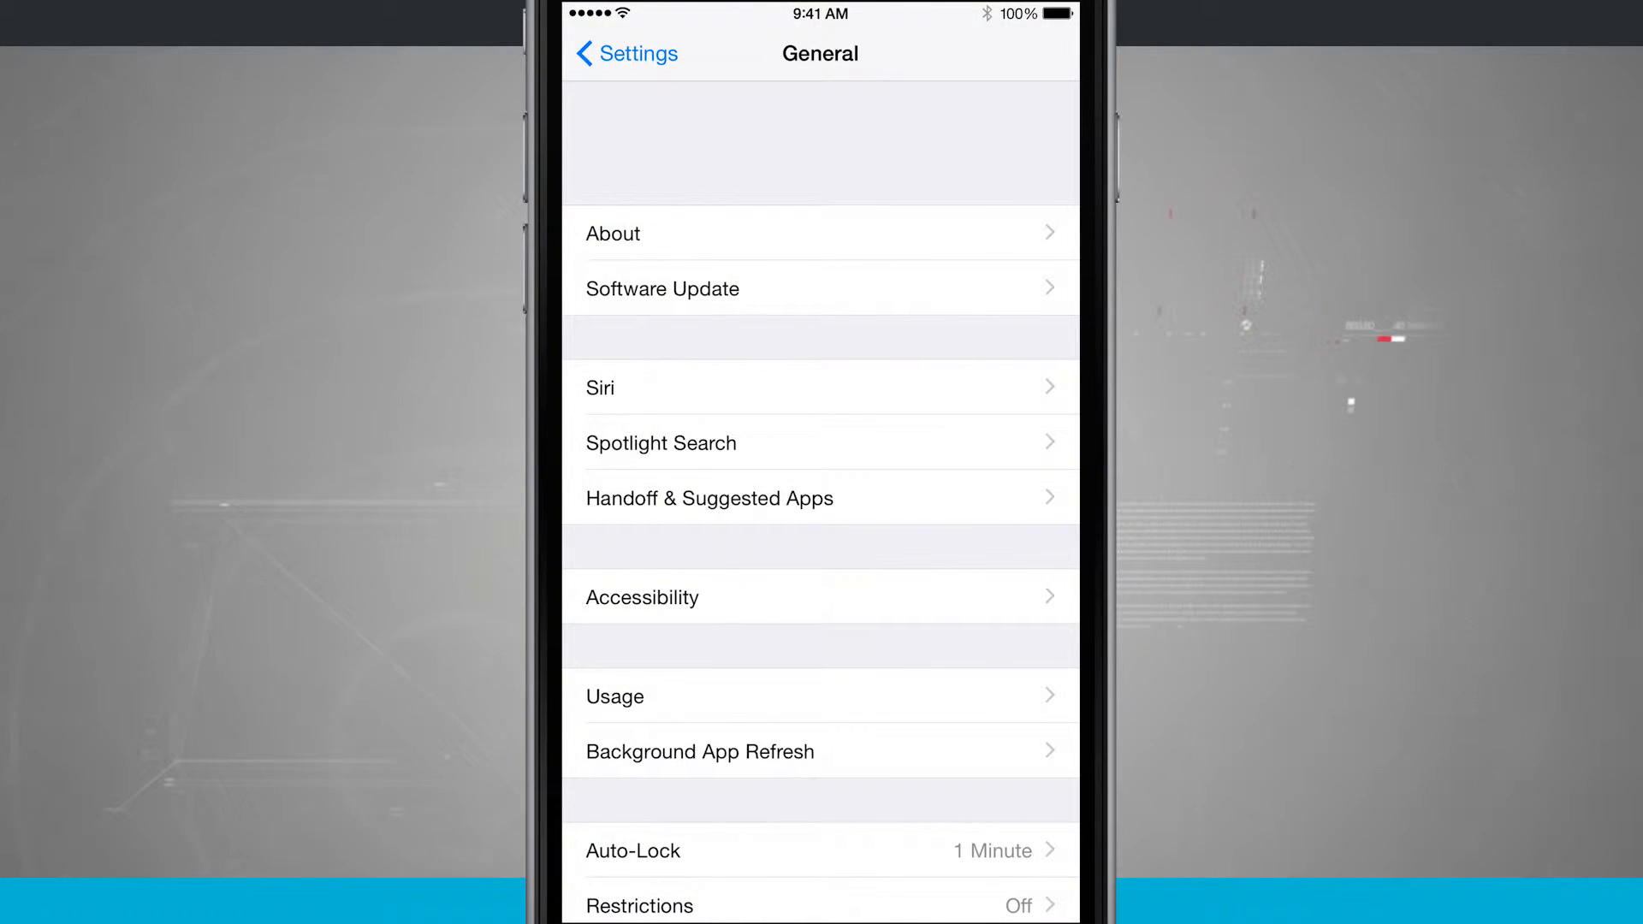
scroll(up, 3)
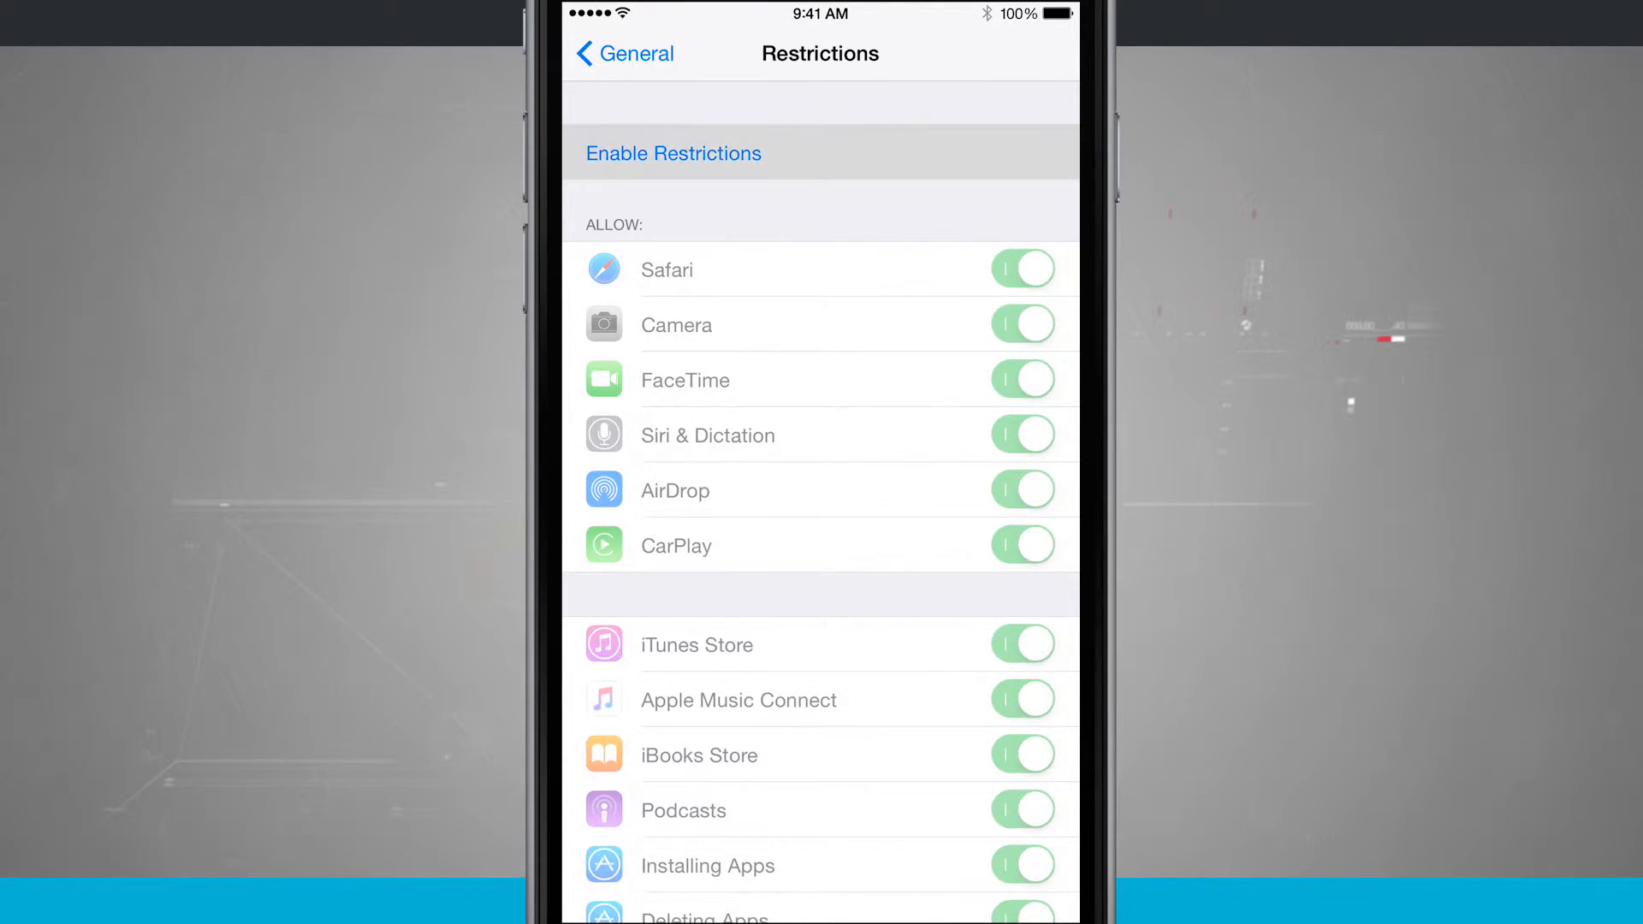
Enable Restrictions with a passcode and switch the Apple Music Connect toggle off.
click(673, 152)
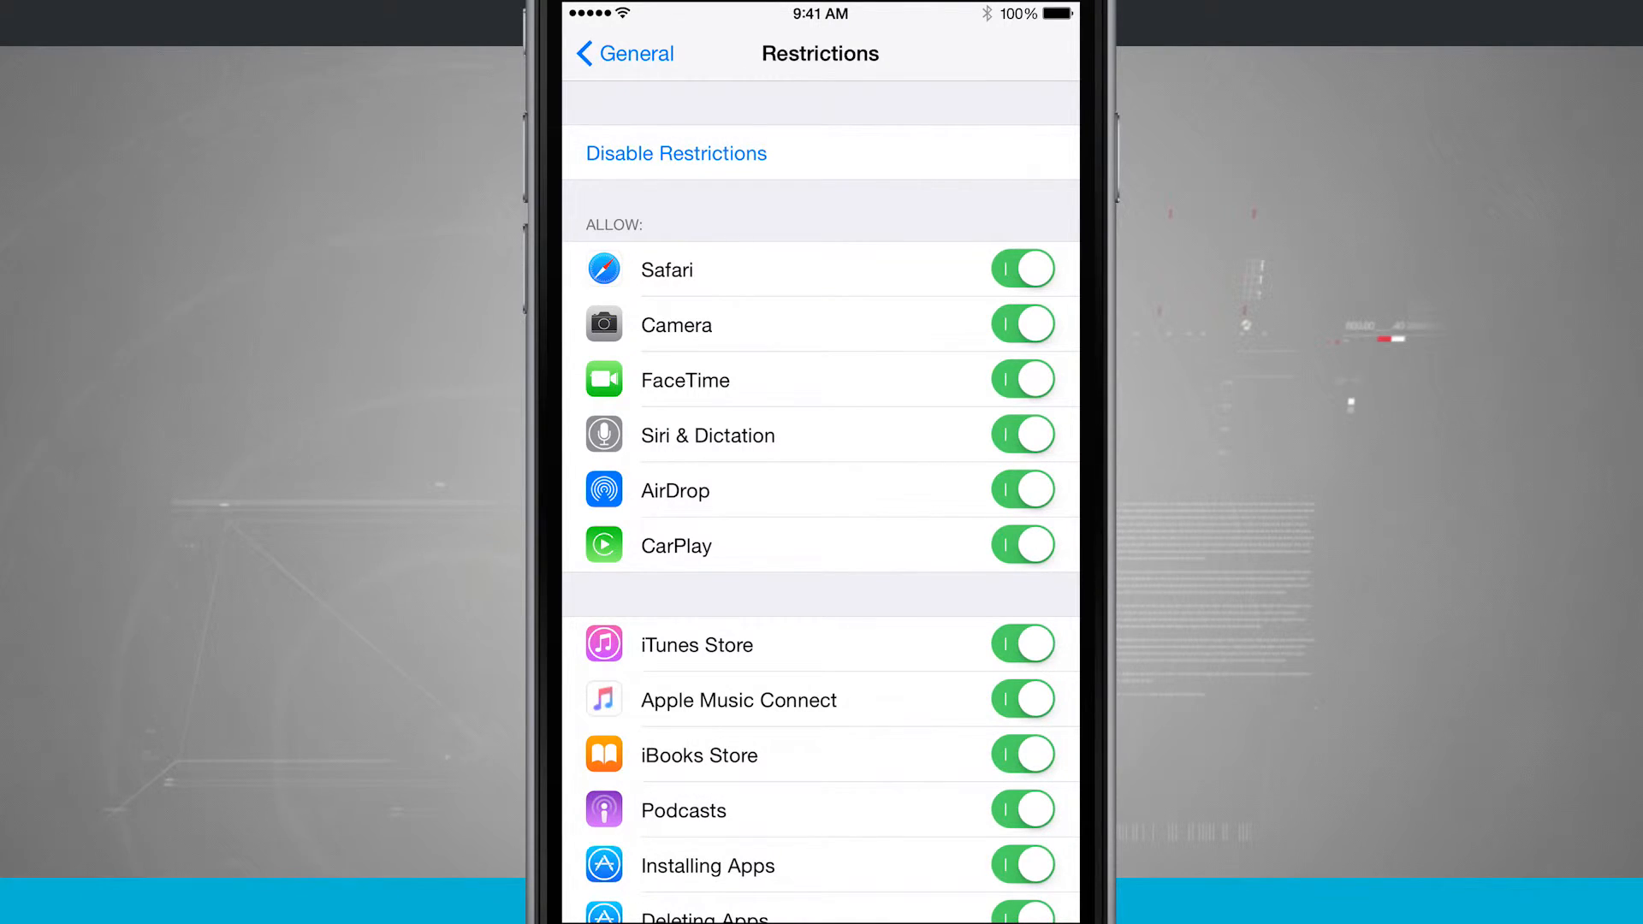
click(1022, 699)
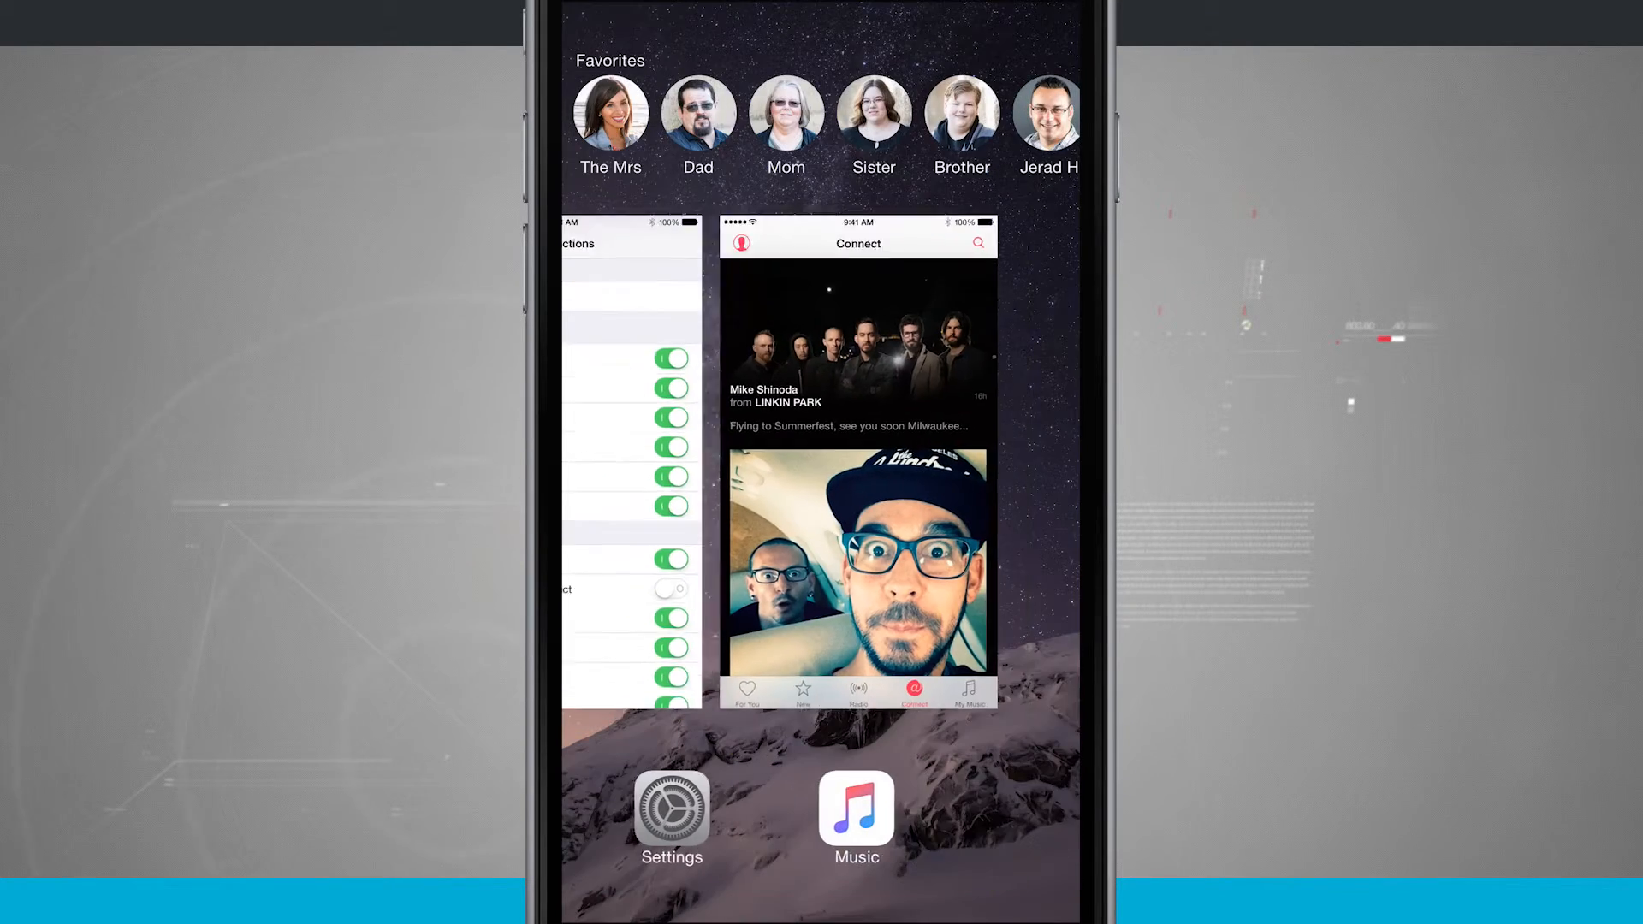
Return to Music via the app switcher, visit My Music, then the new Playlists tab replacing Connect.
click(855, 809)
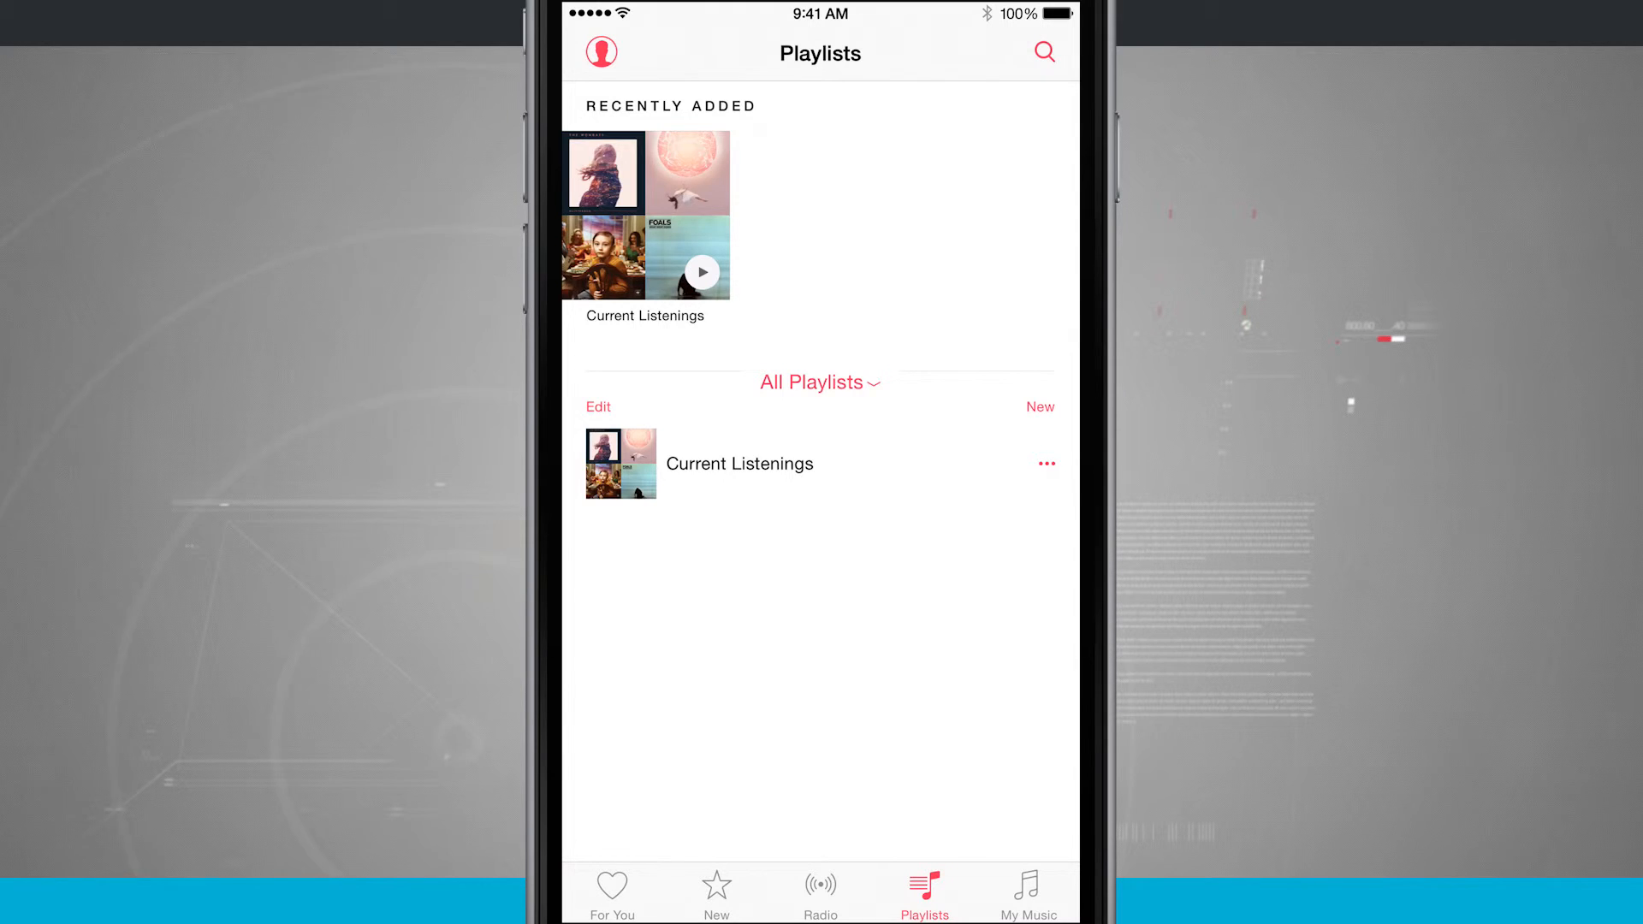
click(1027, 892)
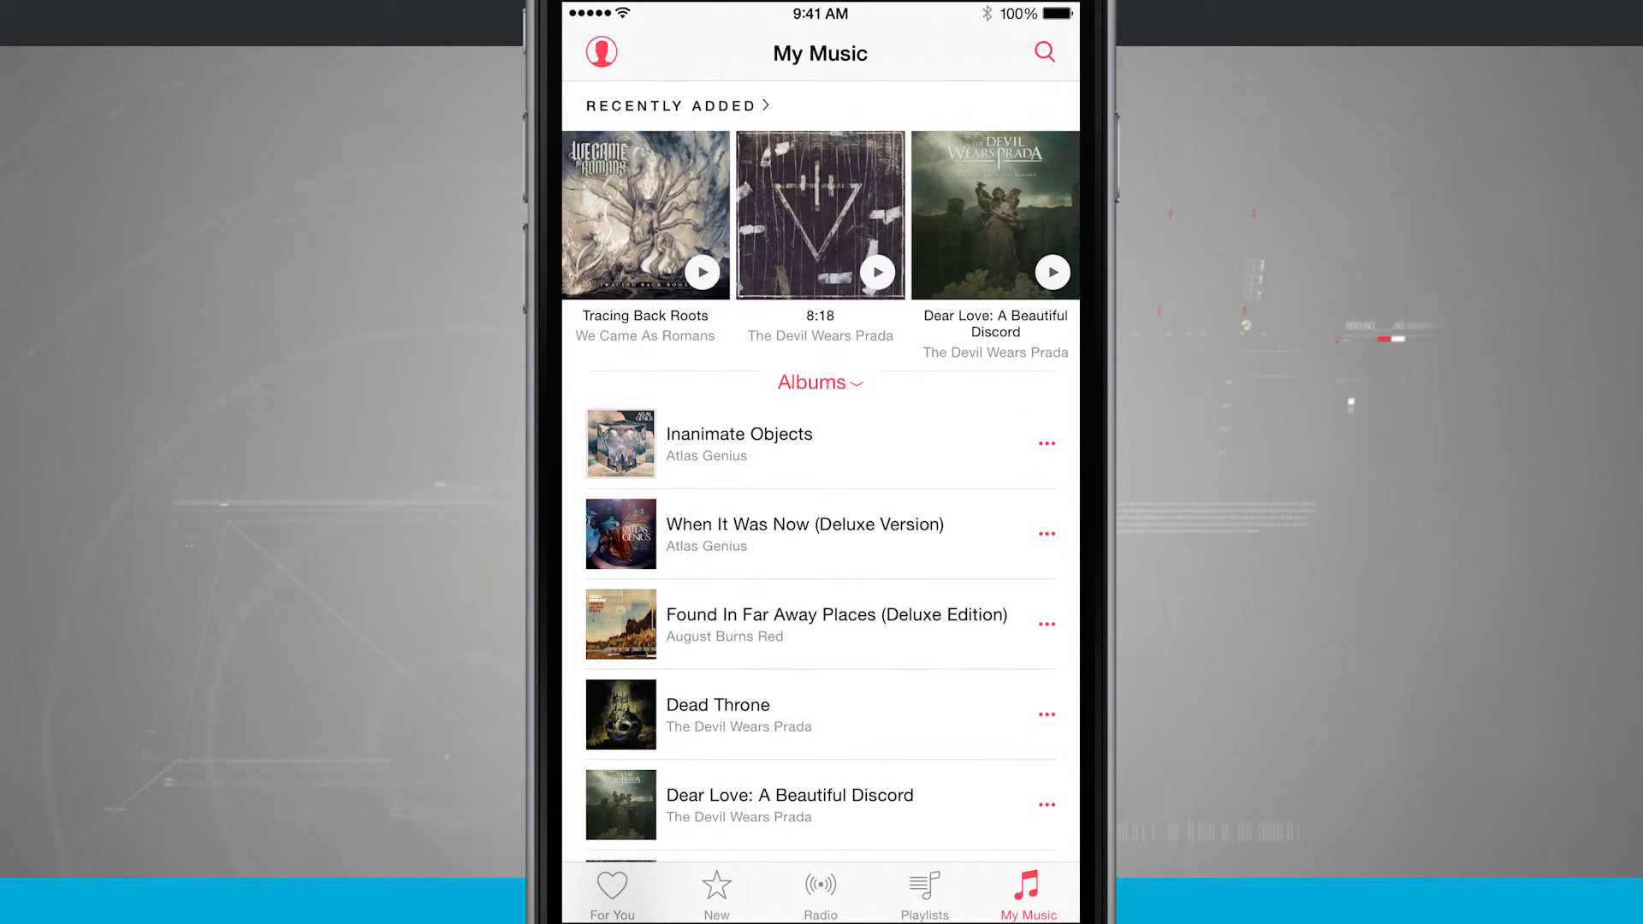
click(922, 885)
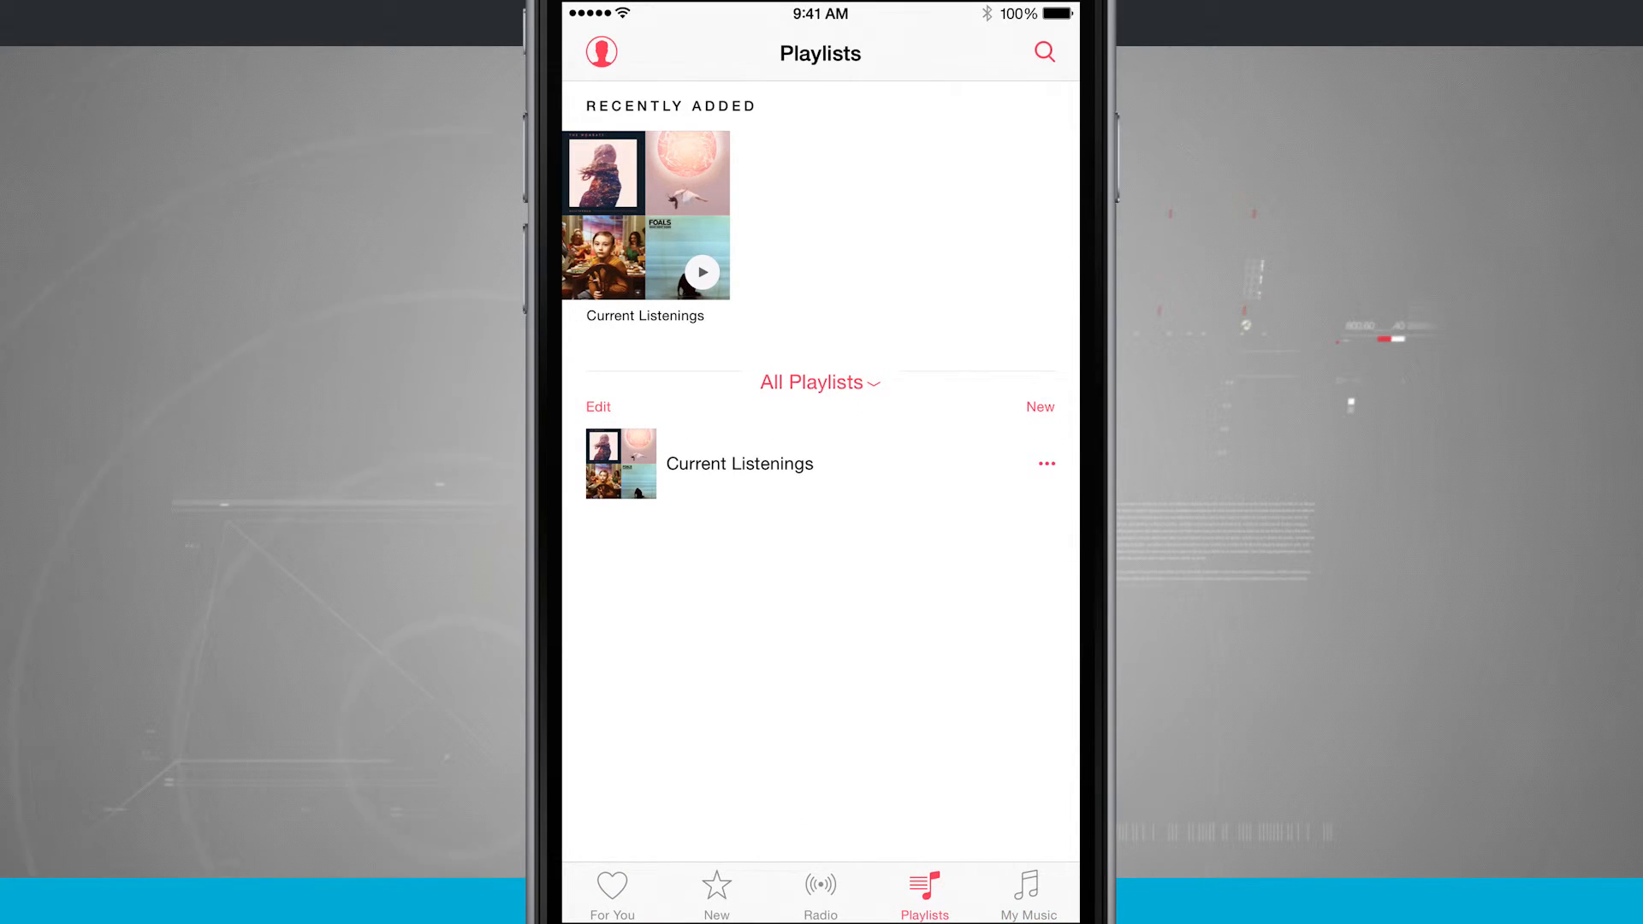